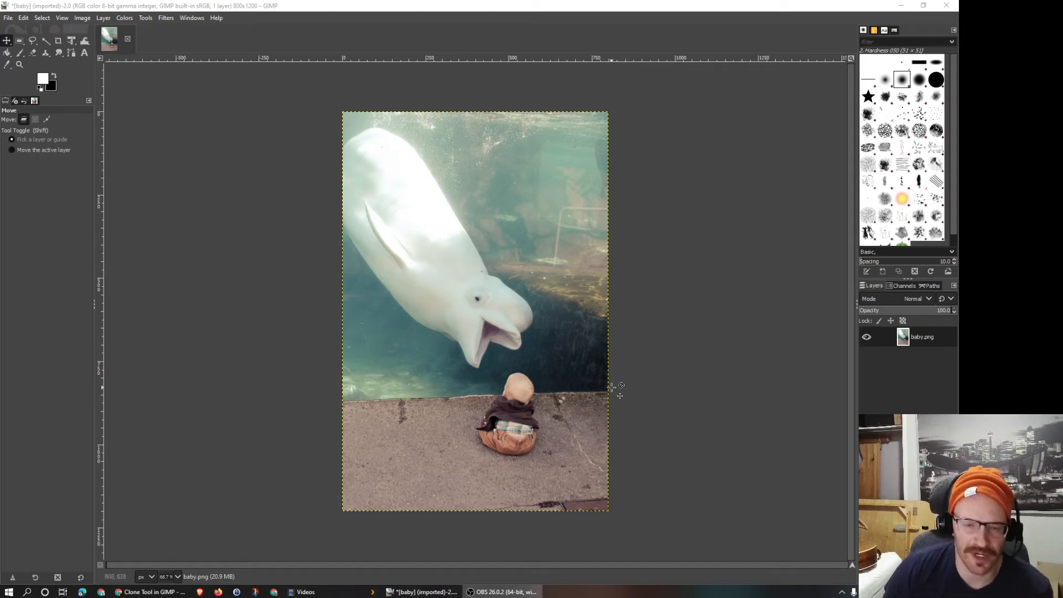
pyautogui.moveTo(508, 366)
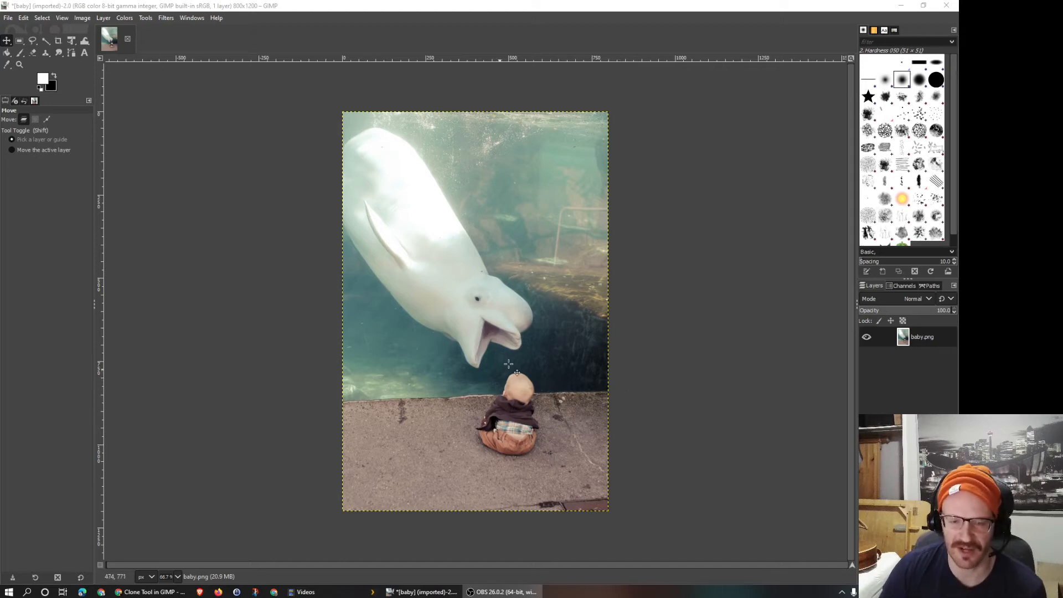
pyautogui.moveTo(697, 378)
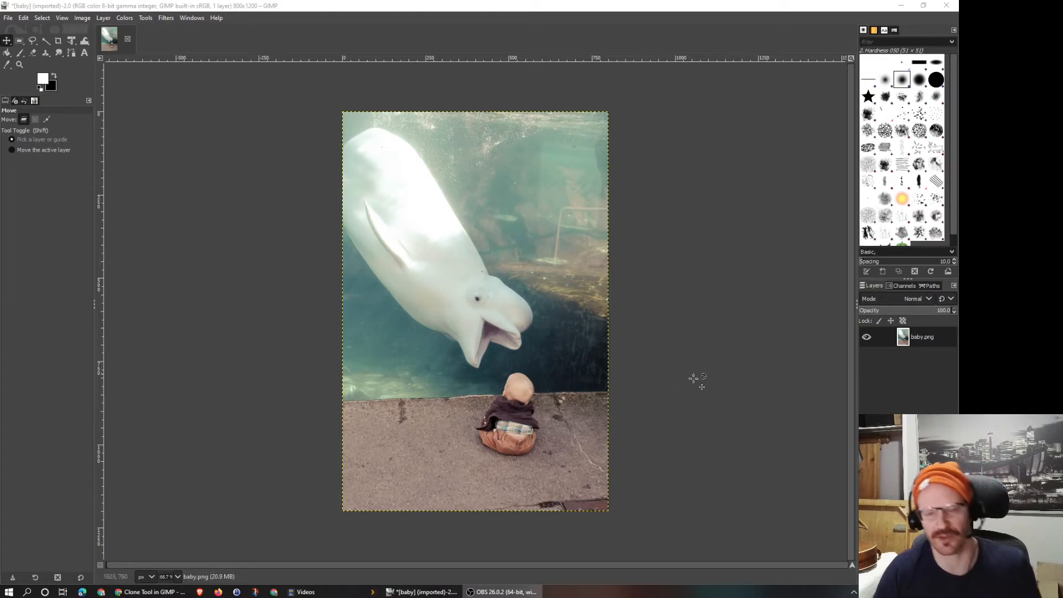
pyautogui.moveTo(281, 10)
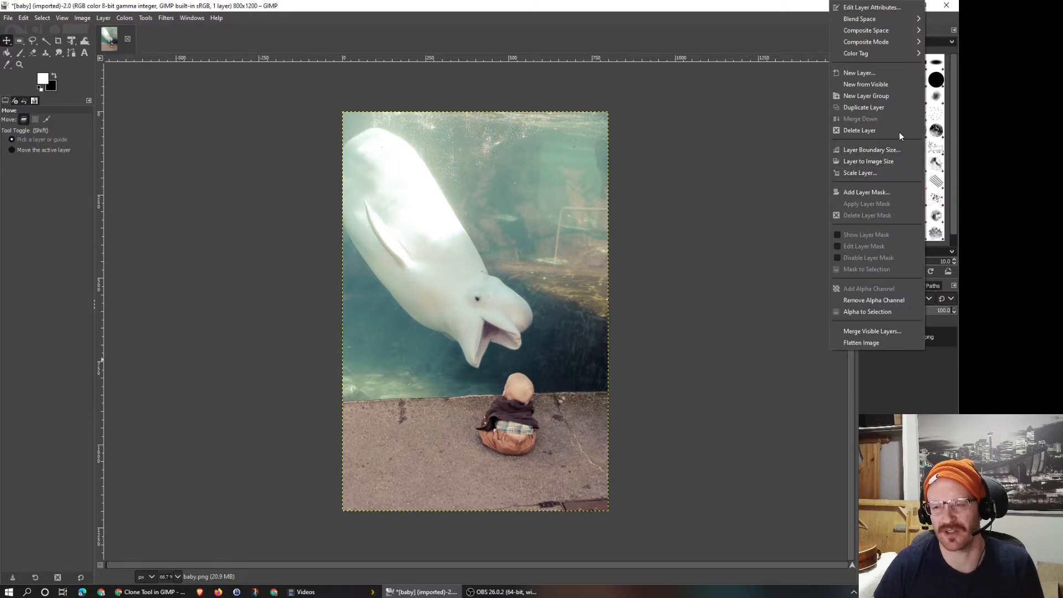
# - Duplicate the baby.png photo layer and hide the original beneath the copy
pyautogui.click(863, 107)
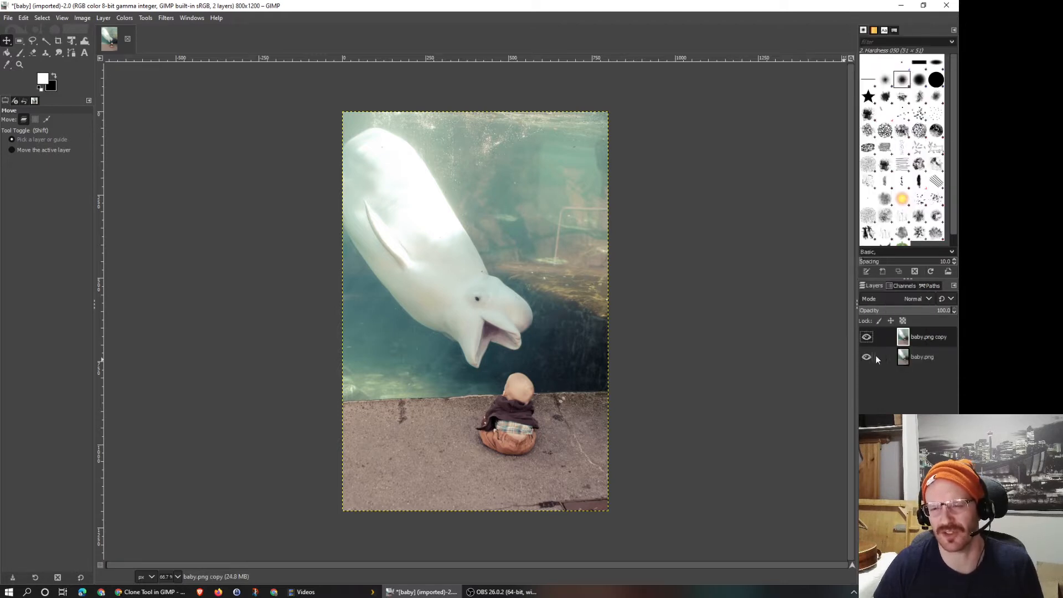
pyautogui.click(867, 356)
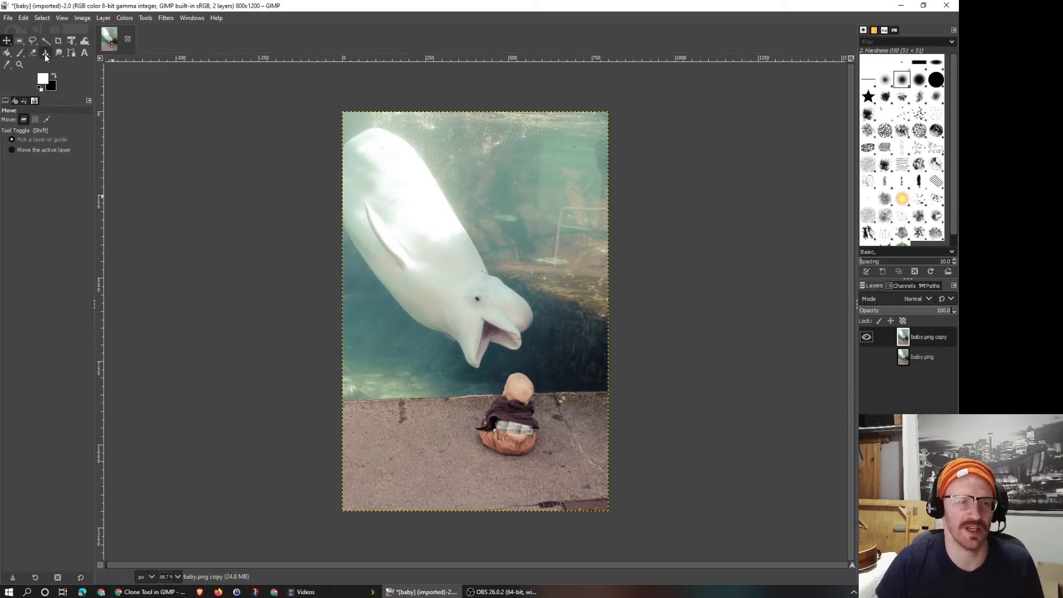
pyautogui.moveTo(46, 54)
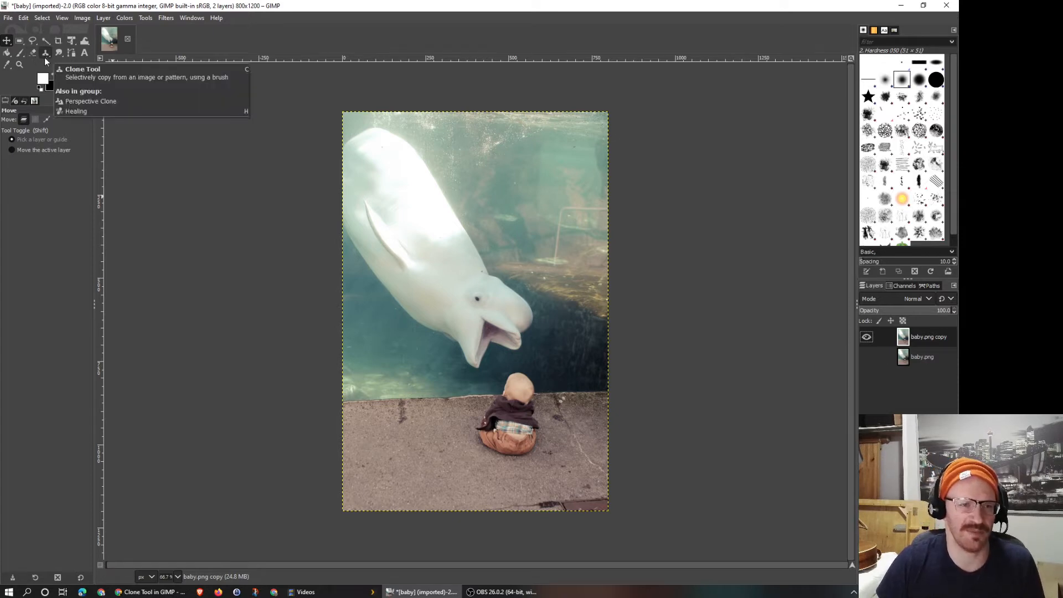
pyautogui.moveTo(134, 19)
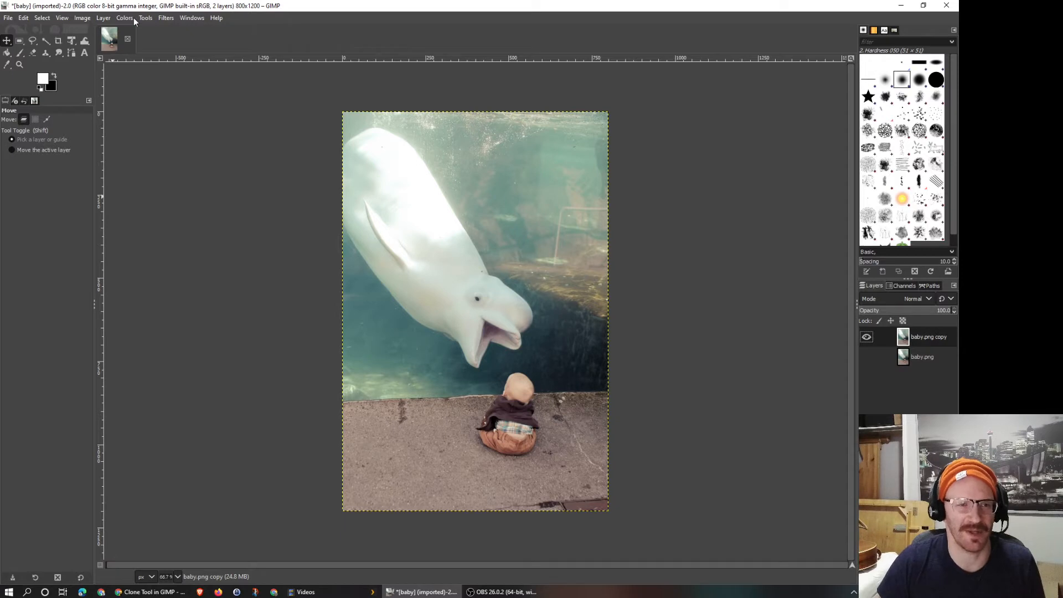
# - Activate the Clone tool from Tools > Paint Tools
pyautogui.click(144, 17)
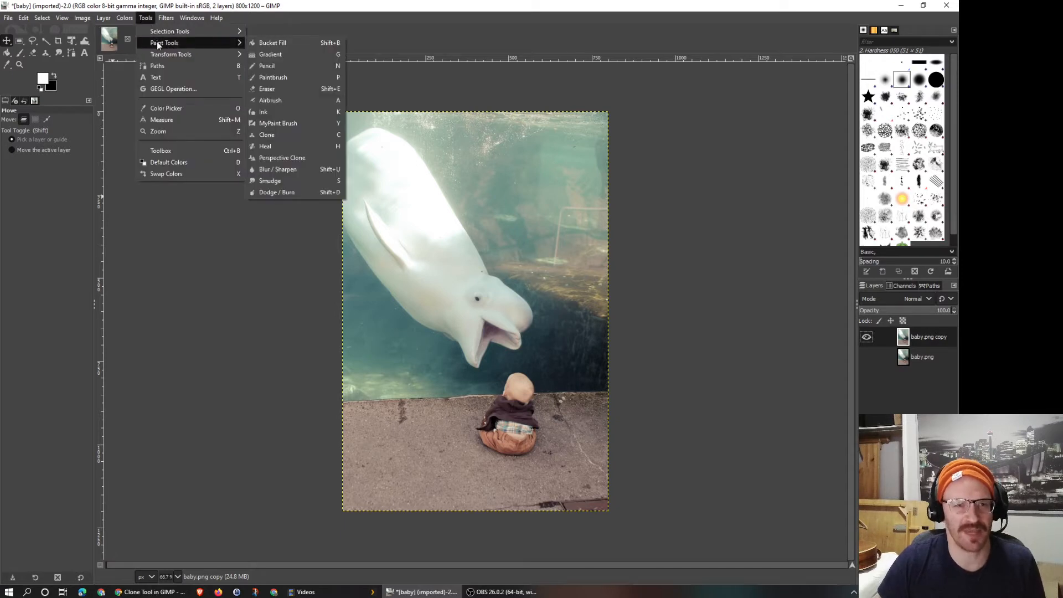
pyautogui.moveTo(266, 134)
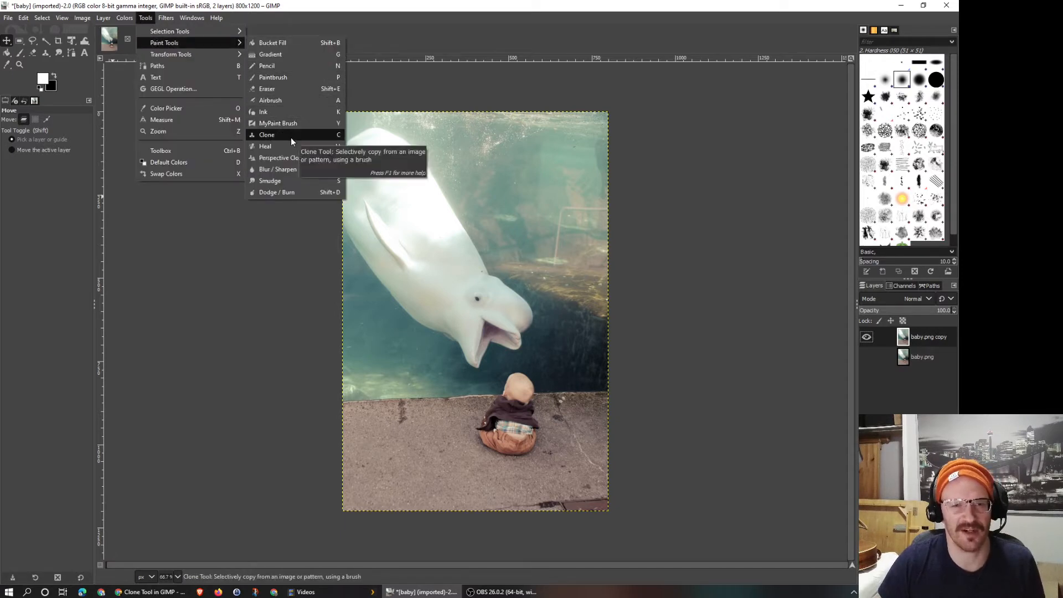
pyautogui.click(267, 134)
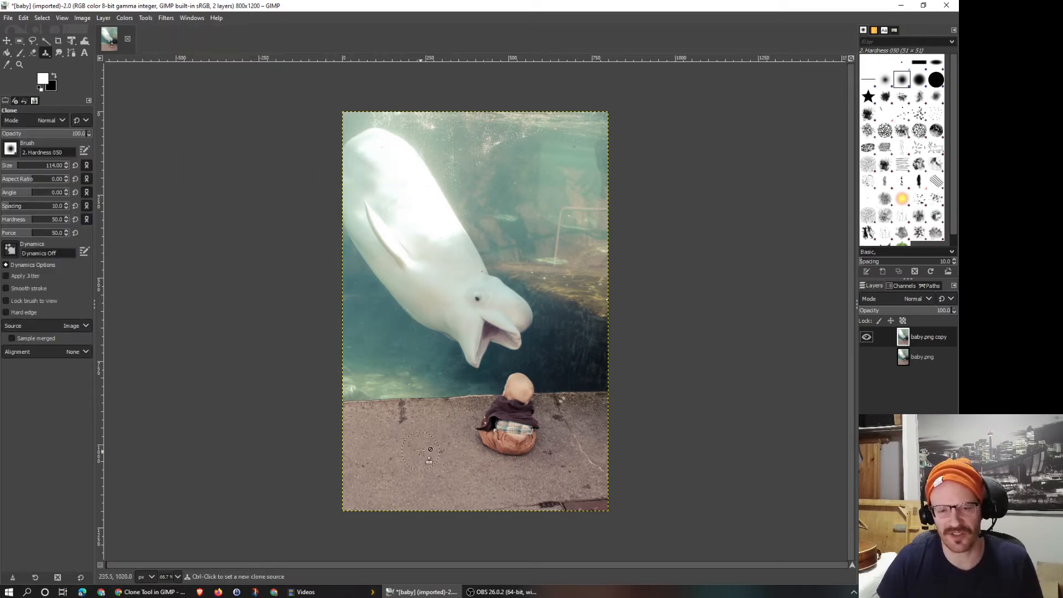
pyautogui.moveTo(440, 432)
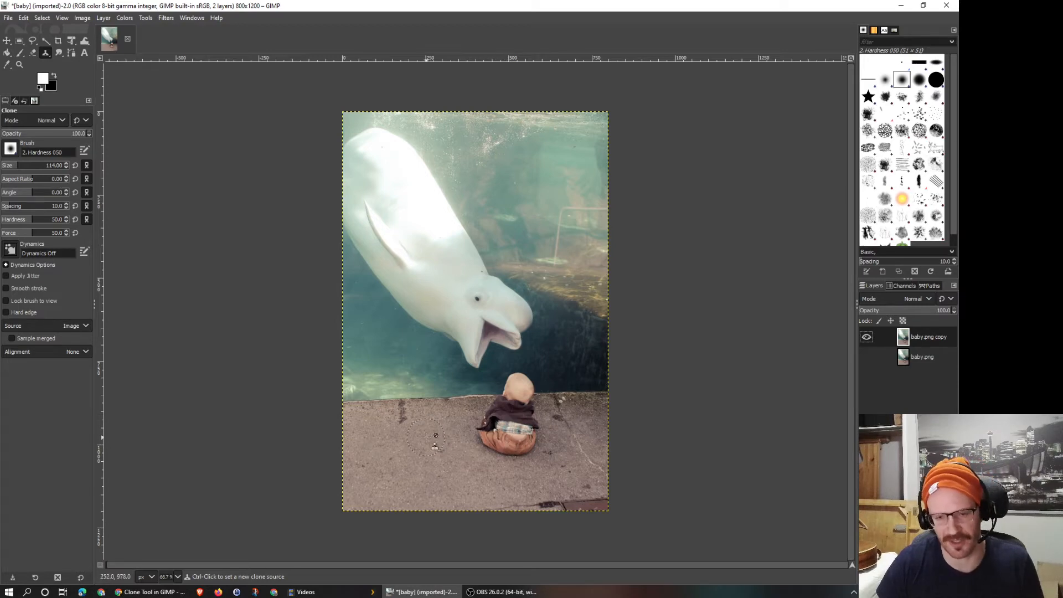
pyautogui.moveTo(434, 434)
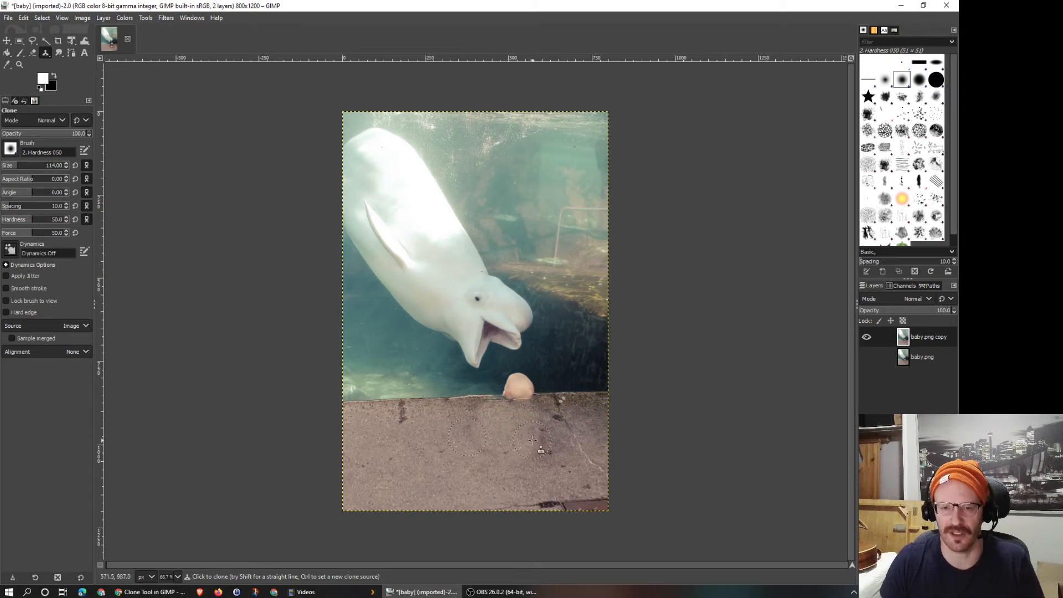
pyautogui.moveTo(562, 451)
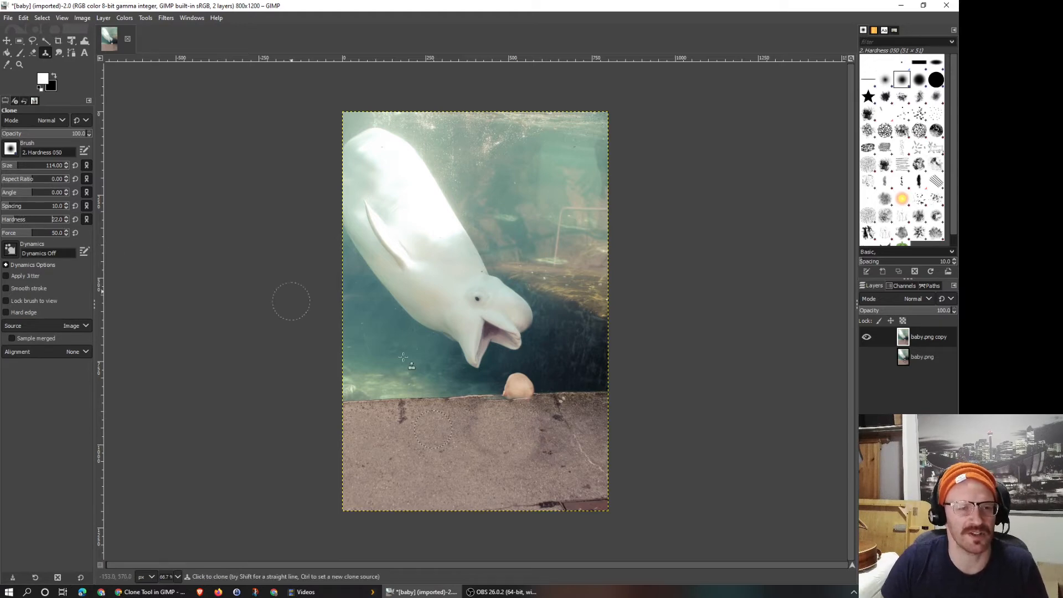
pyautogui.moveTo(559, 447)
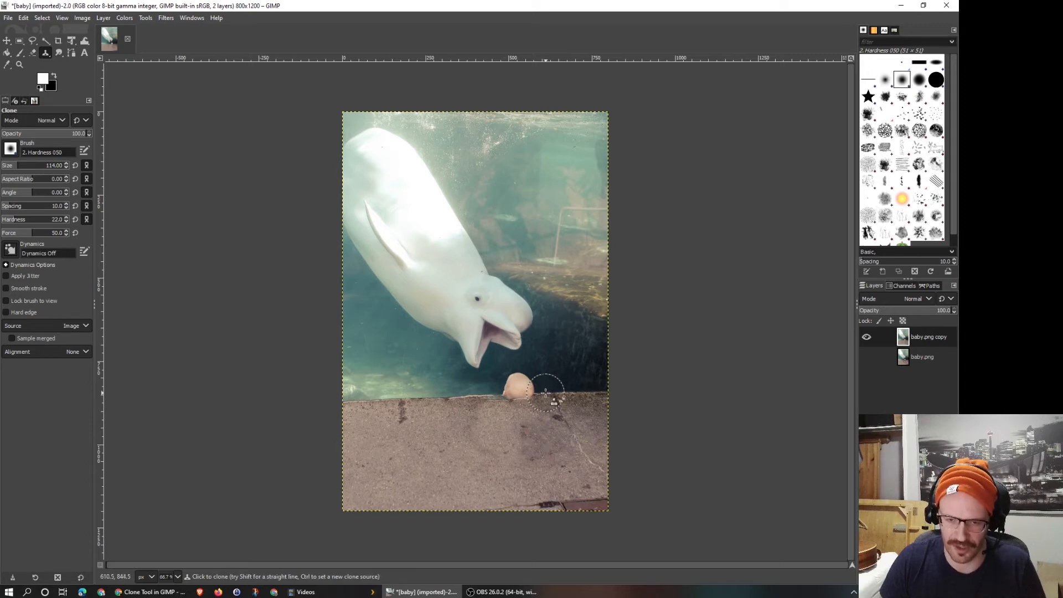
pyautogui.moveTo(535, 383)
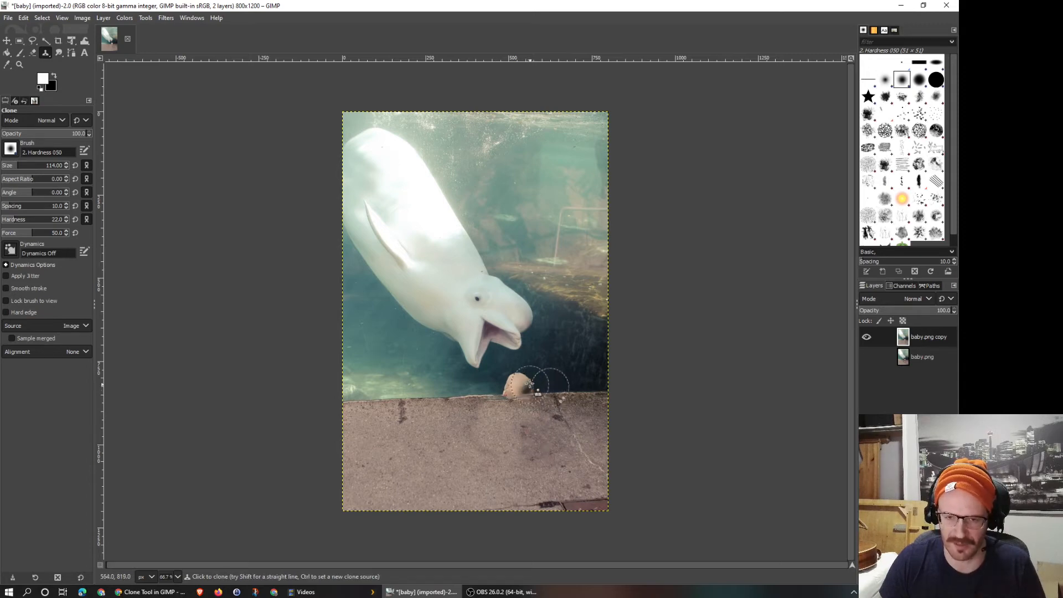
pyautogui.moveTo(538, 389)
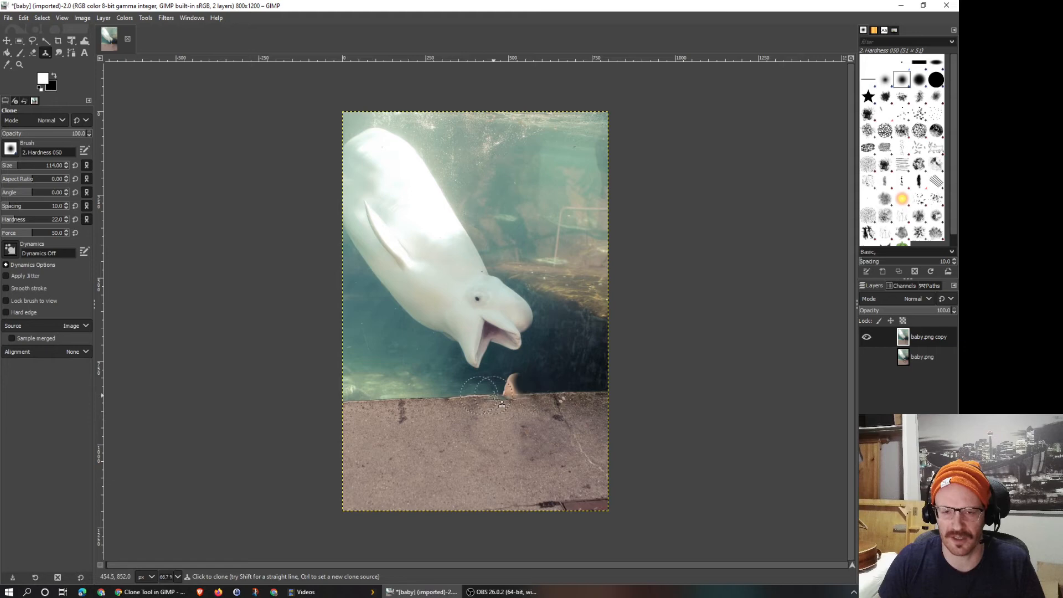
pyautogui.moveTo(488, 411)
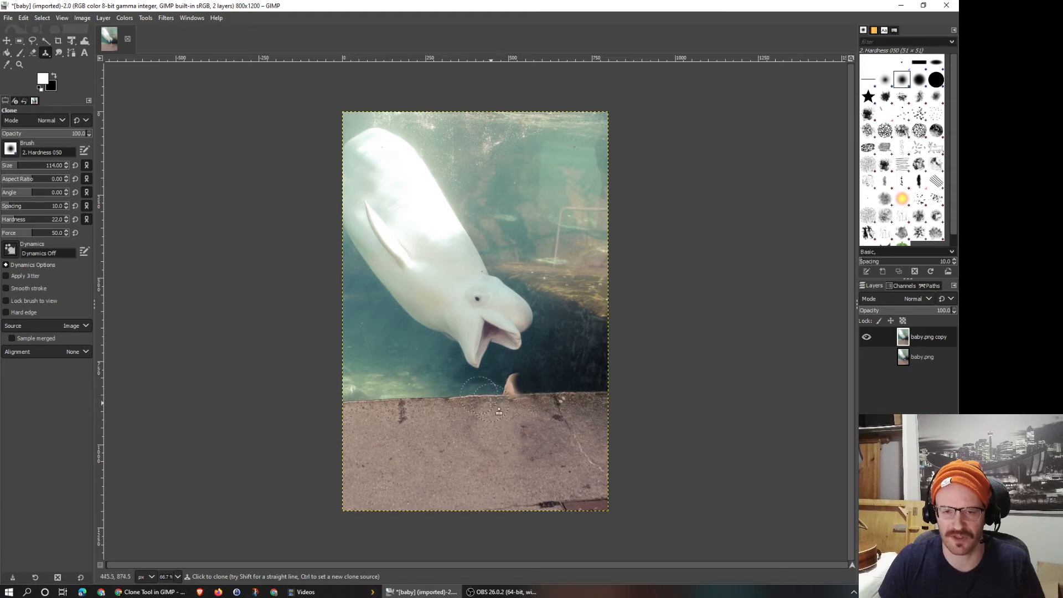
pyautogui.moveTo(492, 397)
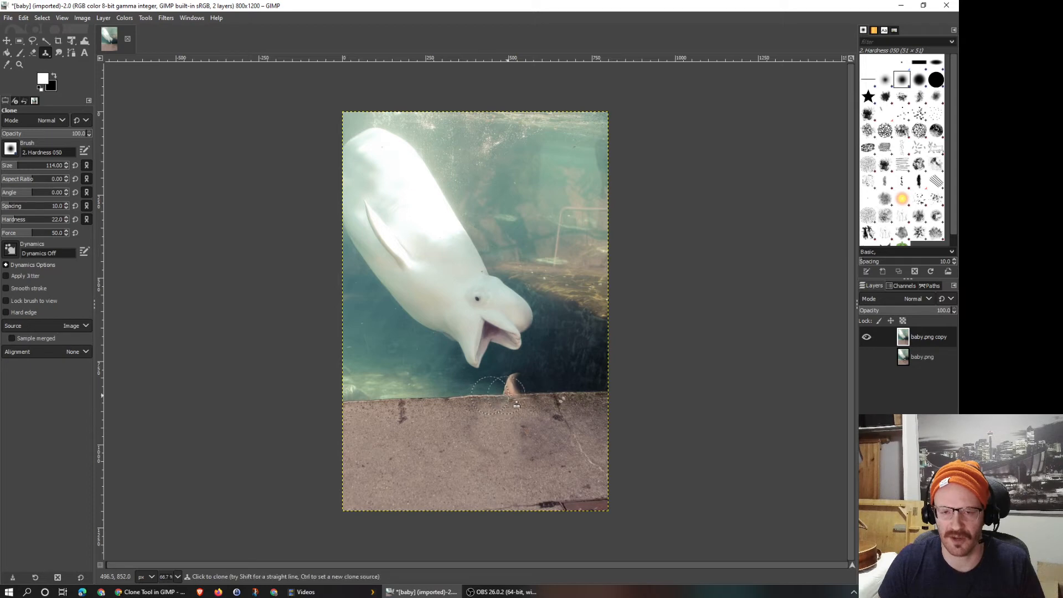
pyautogui.moveTo(505, 380)
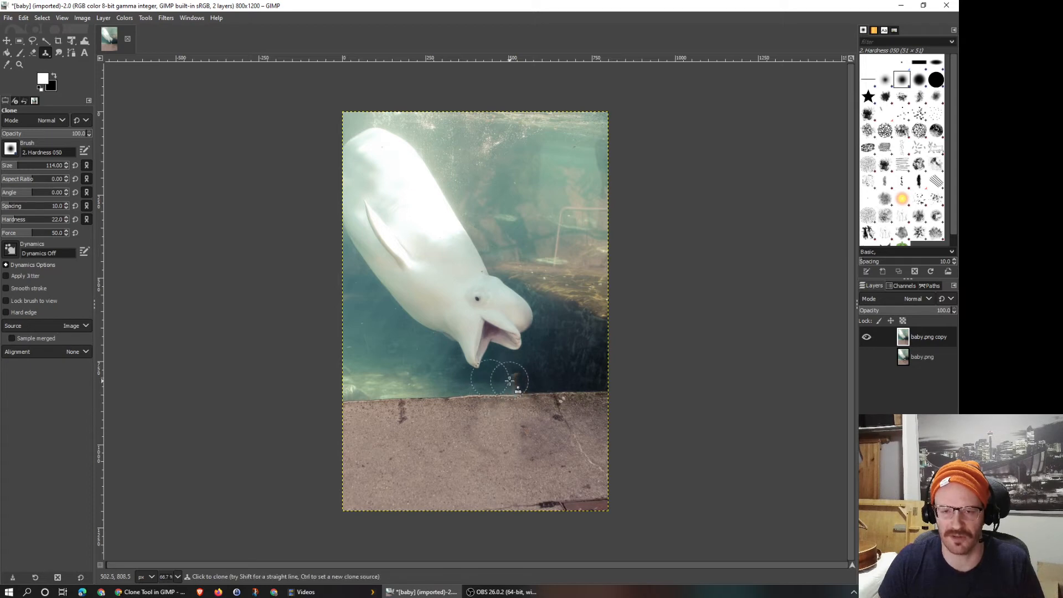
pyautogui.moveTo(546, 393)
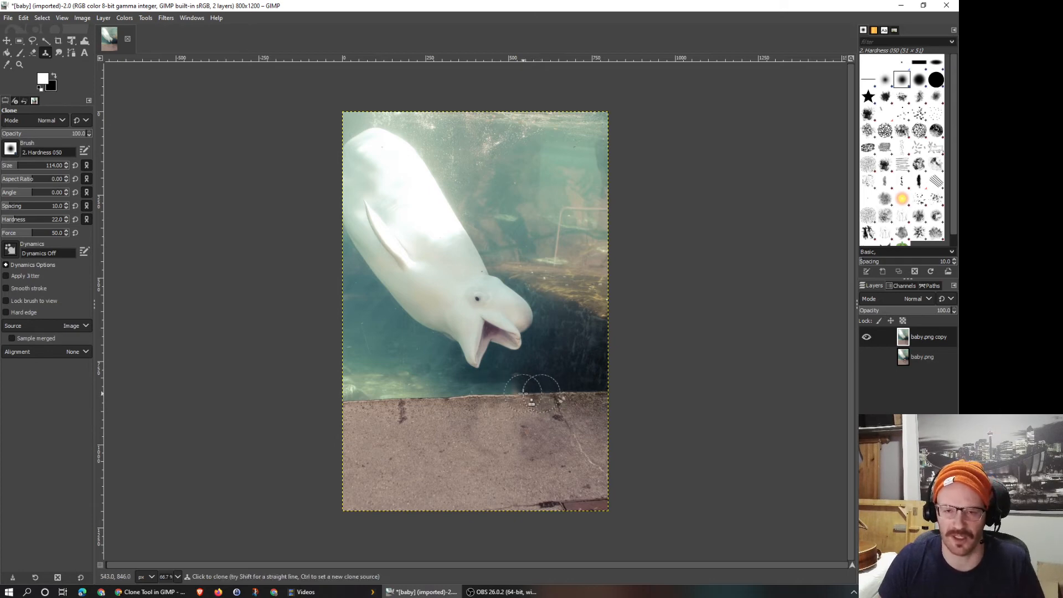
pyautogui.moveTo(525, 383)
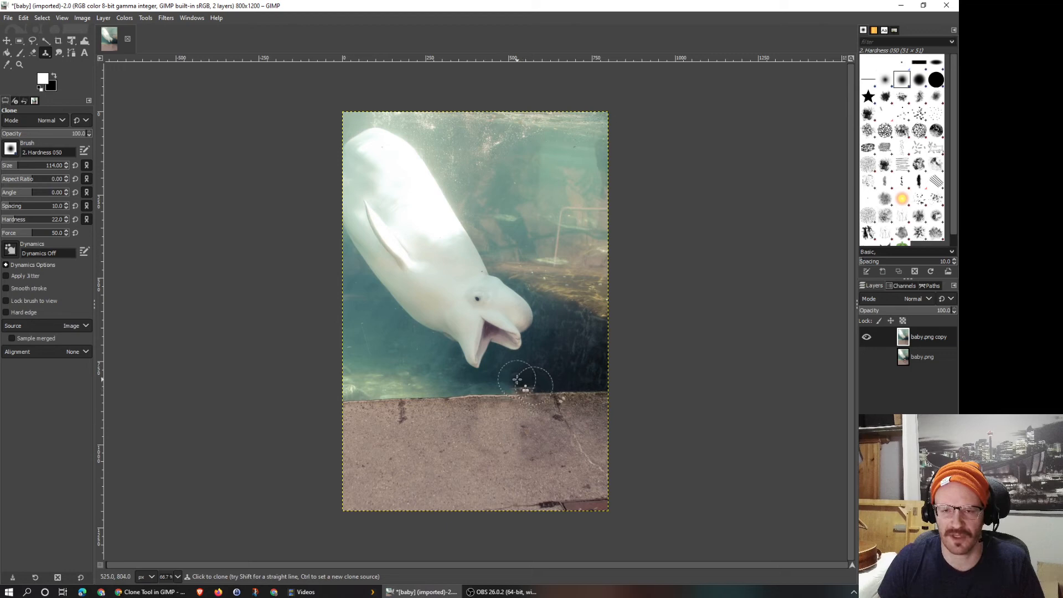
pyautogui.moveTo(529, 403)
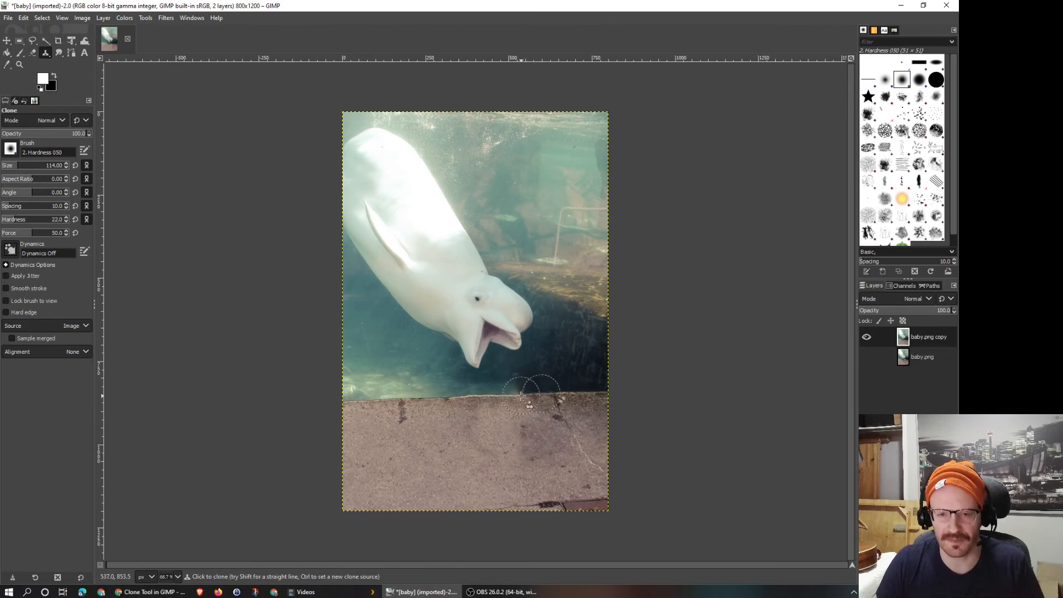
pyautogui.moveTo(528, 404)
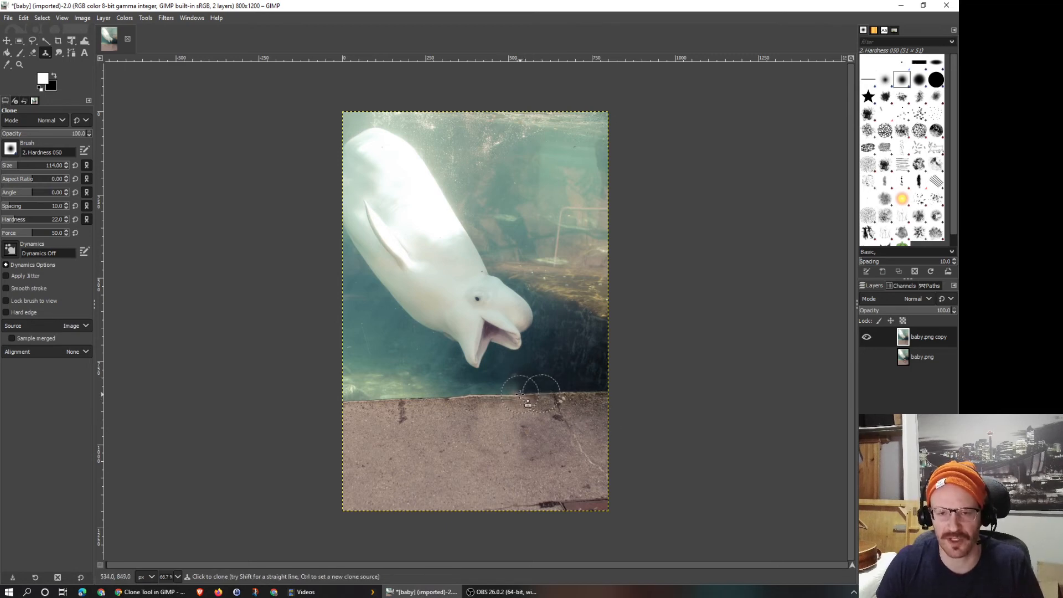
pyautogui.moveTo(519, 378)
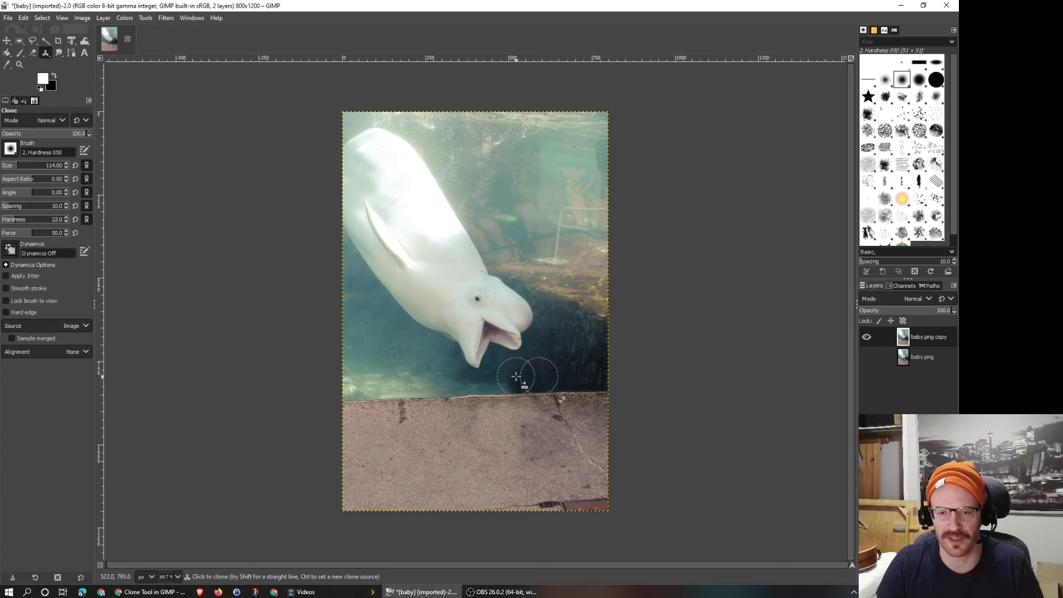
pyautogui.moveTo(498, 383)
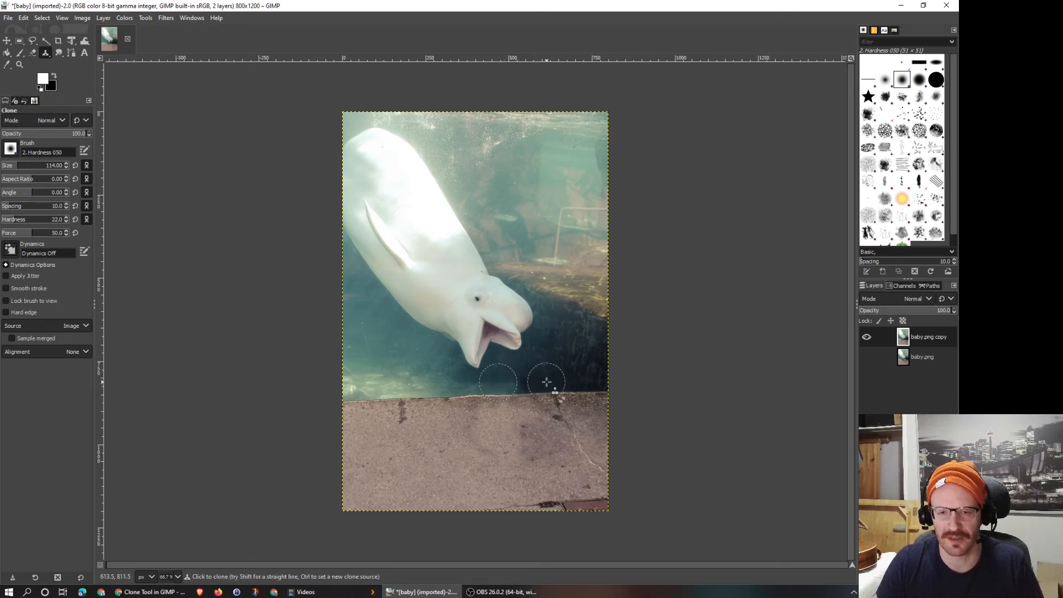
pyautogui.moveTo(515, 381)
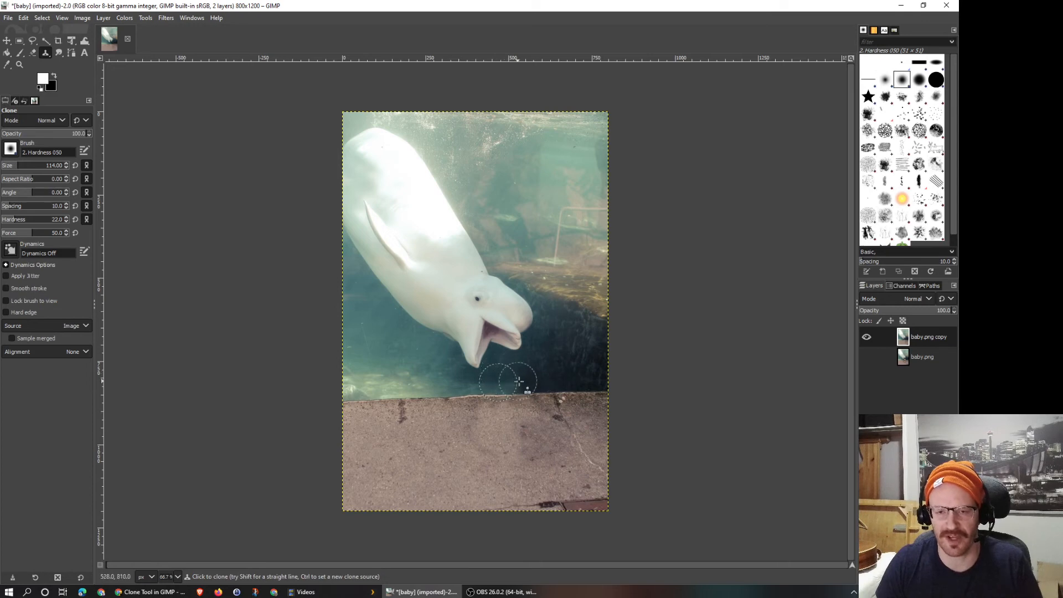
pyautogui.moveTo(519, 437)
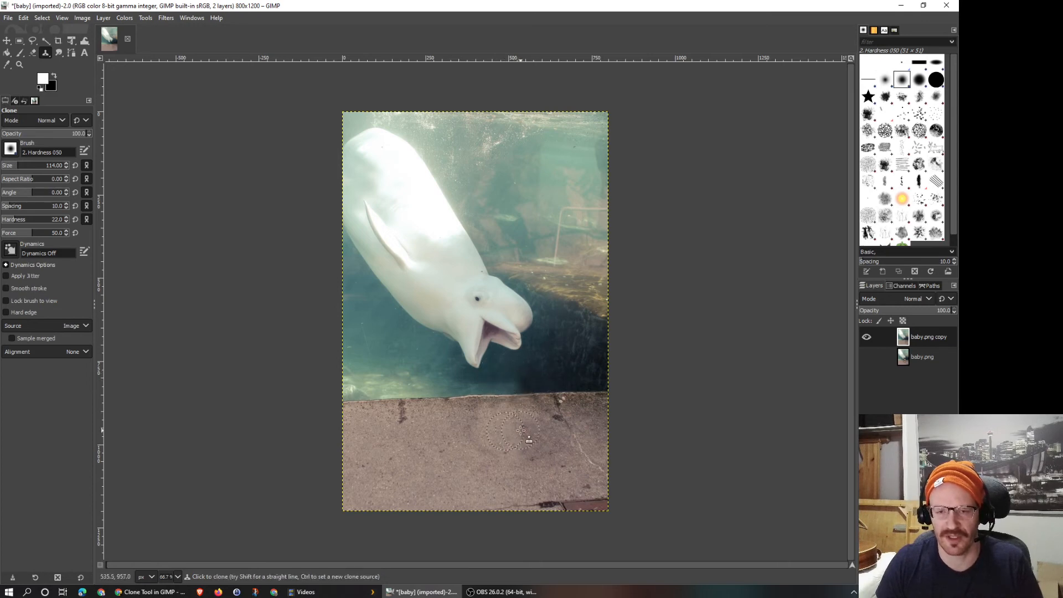
pyautogui.moveTo(587, 481)
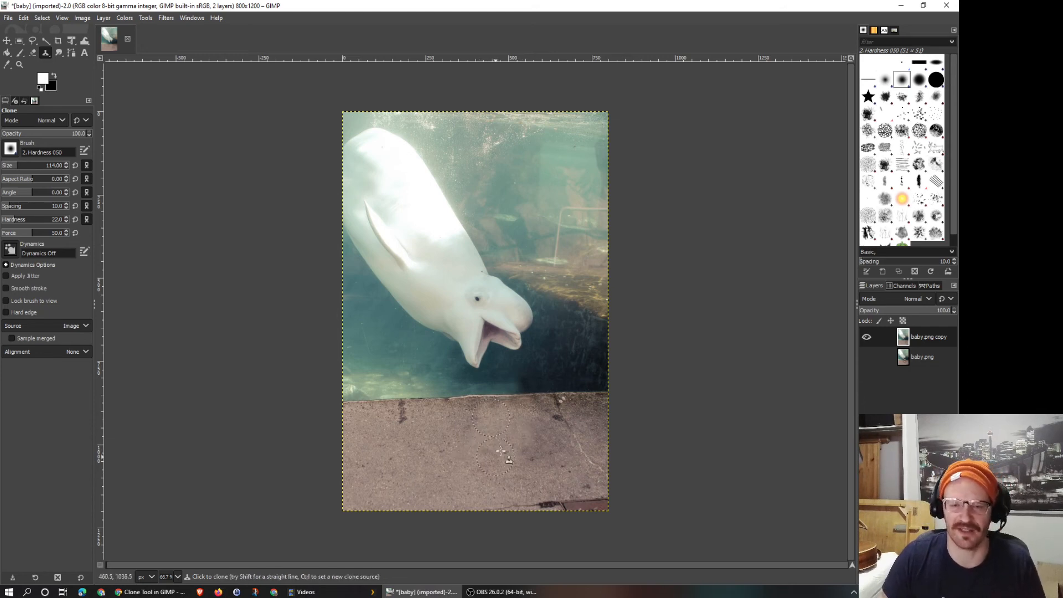
pyautogui.moveTo(512, 384)
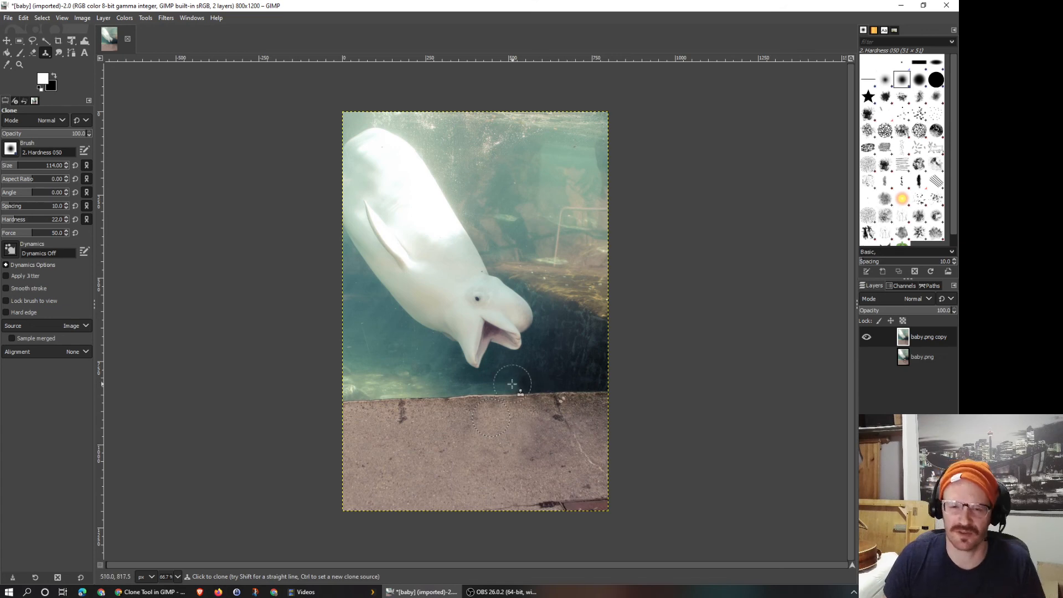
pyautogui.moveTo(514, 387)
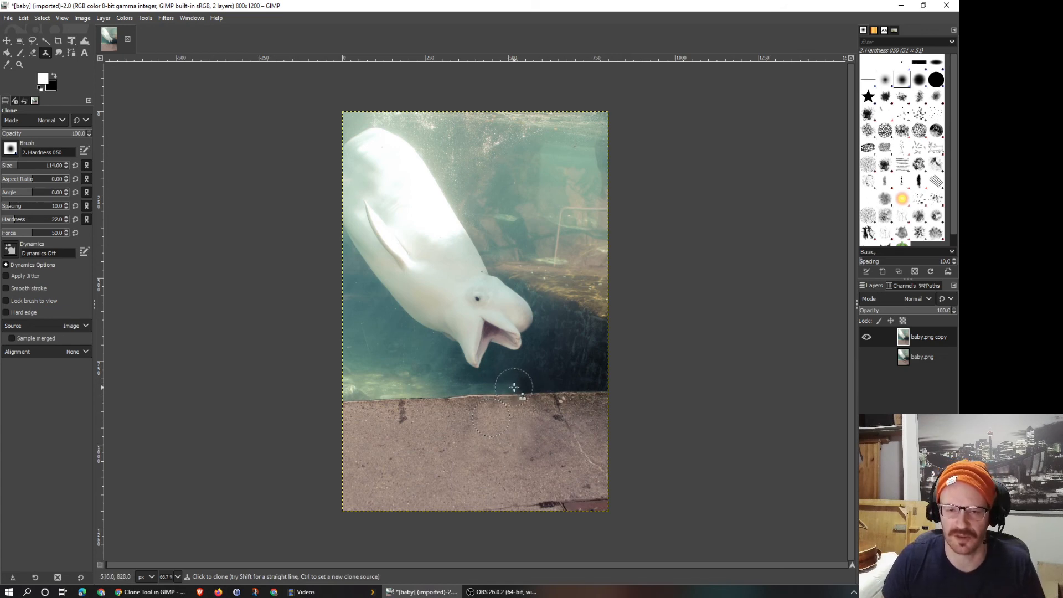
pyautogui.moveTo(563, 387)
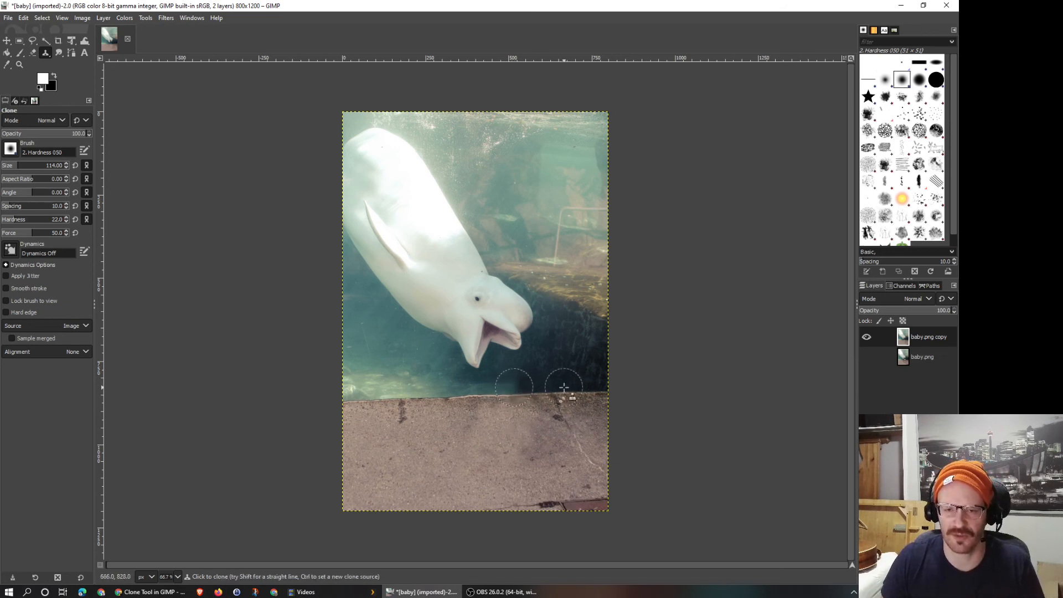
pyautogui.moveTo(515, 386)
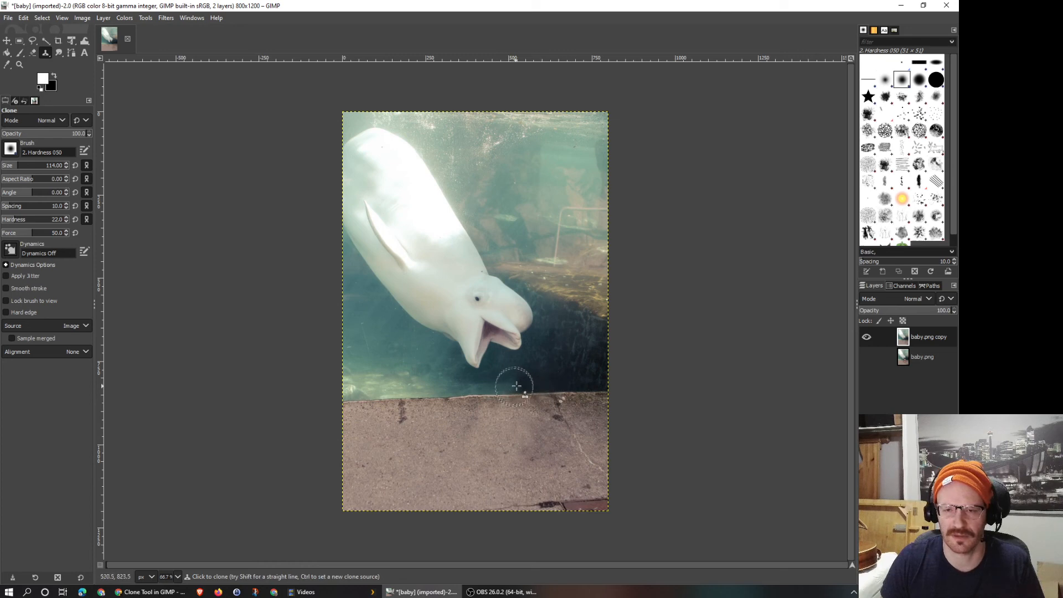
pyautogui.moveTo(514, 387)
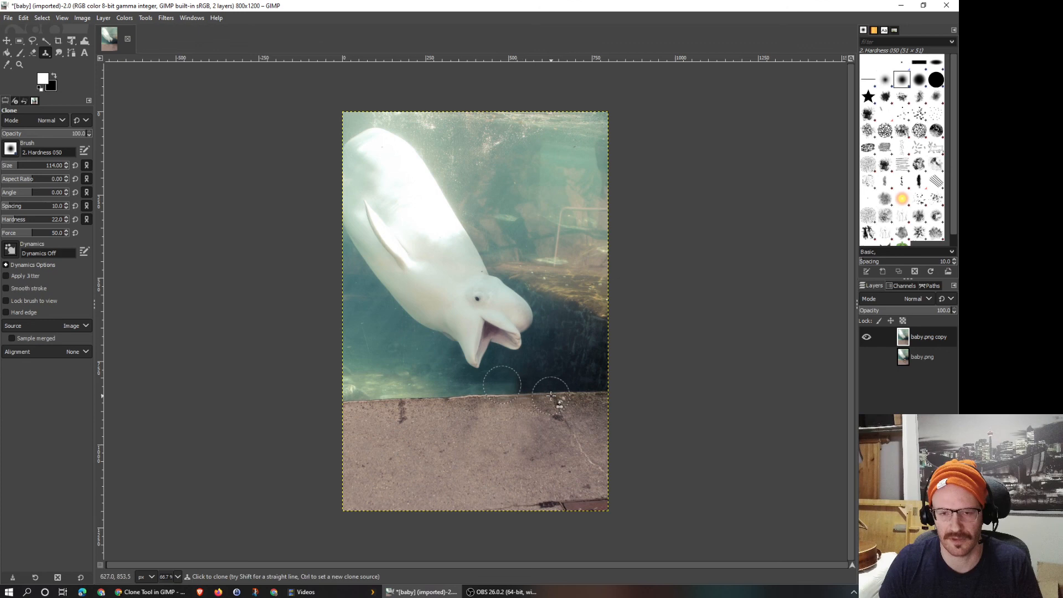
pyautogui.moveTo(715, 437)
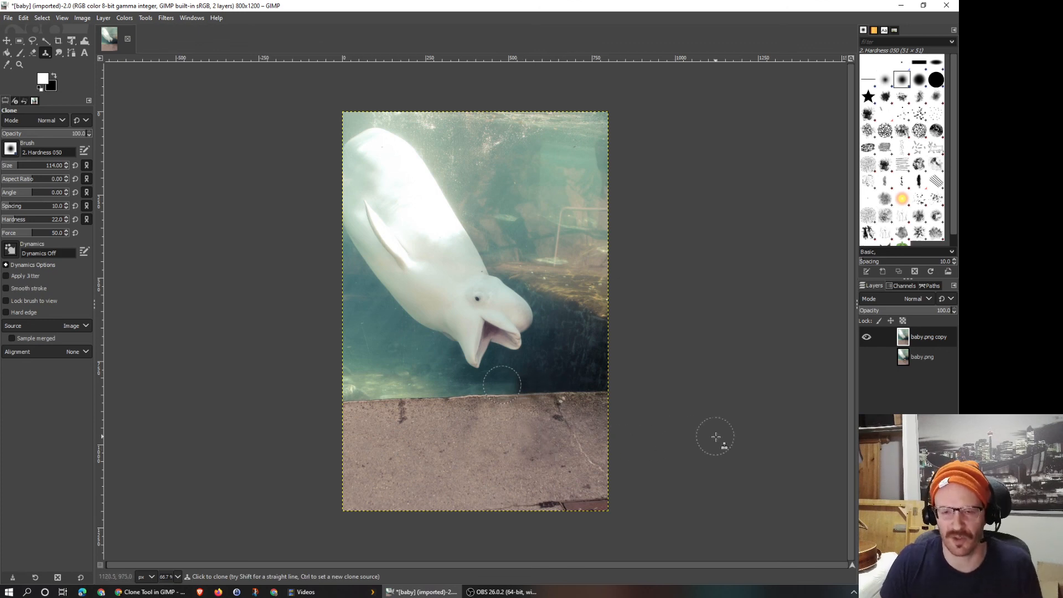
pyautogui.moveTo(511, 383)
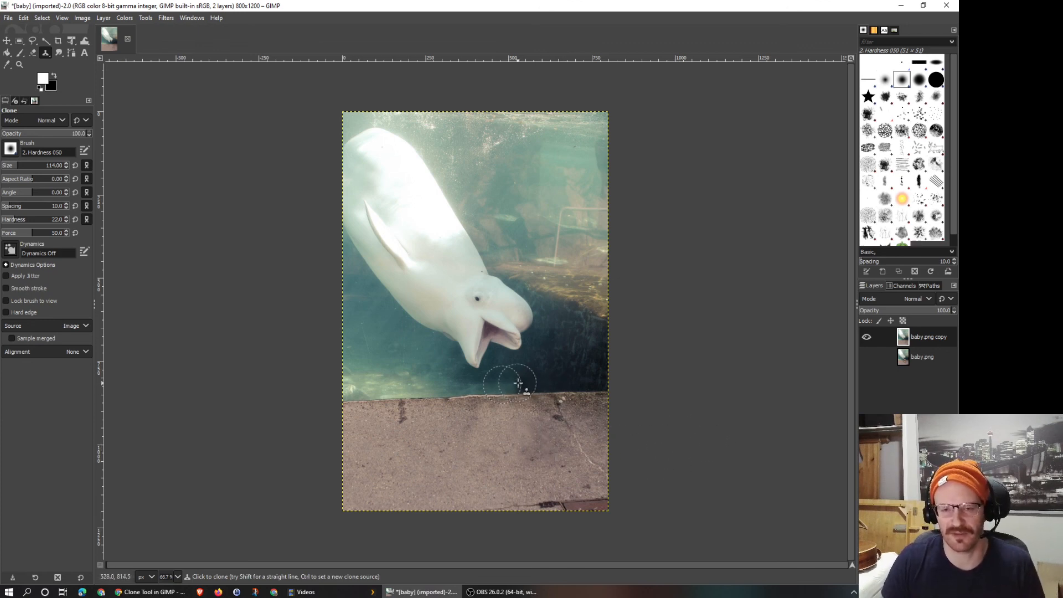
# - Finish cloning the ledge and water edge, then switch to the Move tool
pyautogui.click(7, 40)
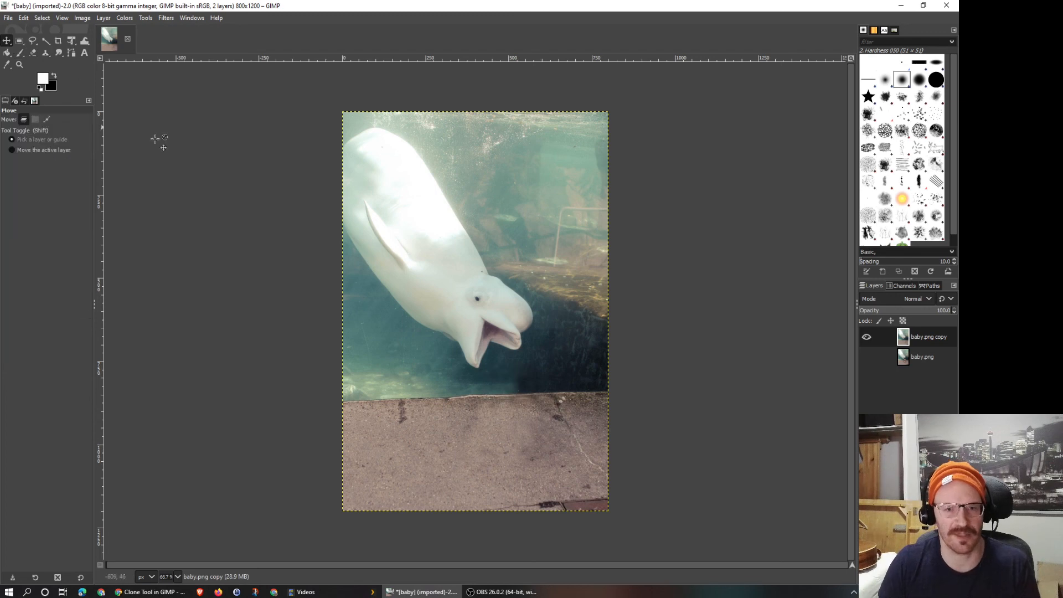